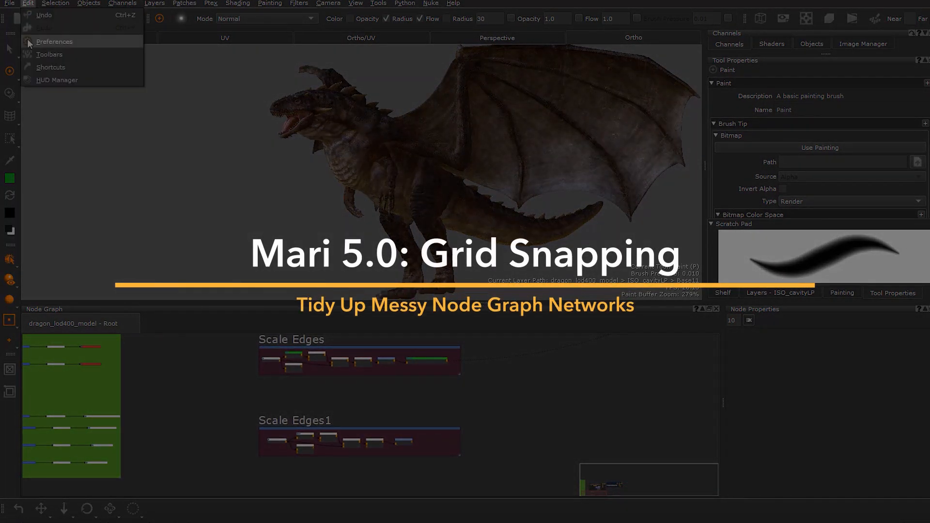
- Enable Snap To Grid and Show Grid in the Node Graph preferences and apply them
left_click(54, 41)
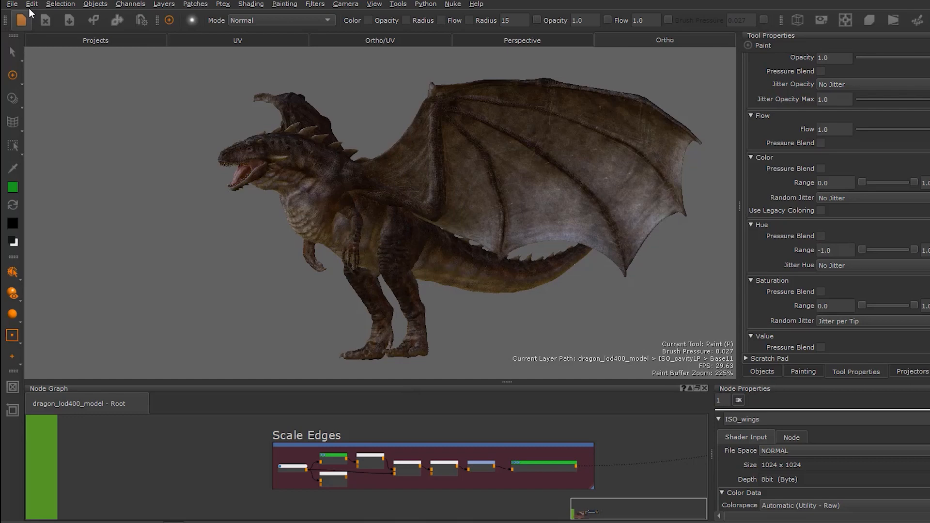
mouse_move(524, 141)
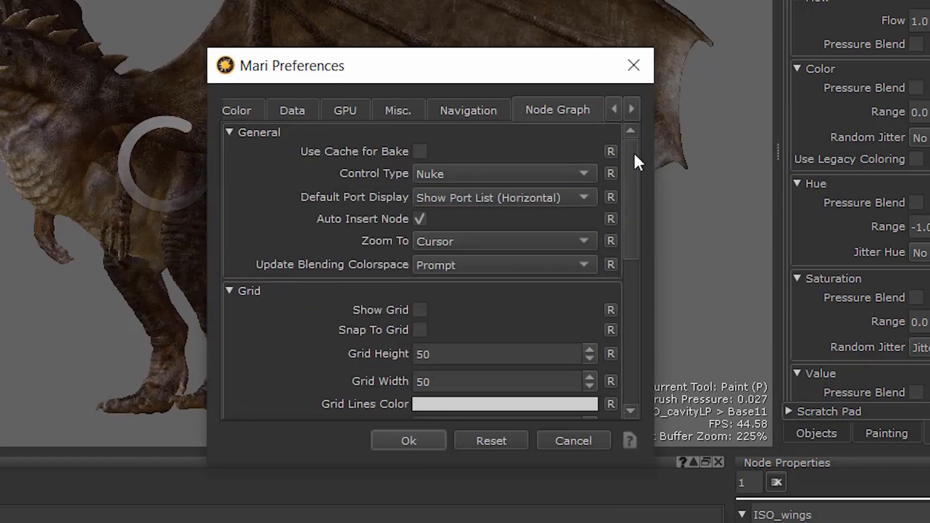
scroll("down", 3)
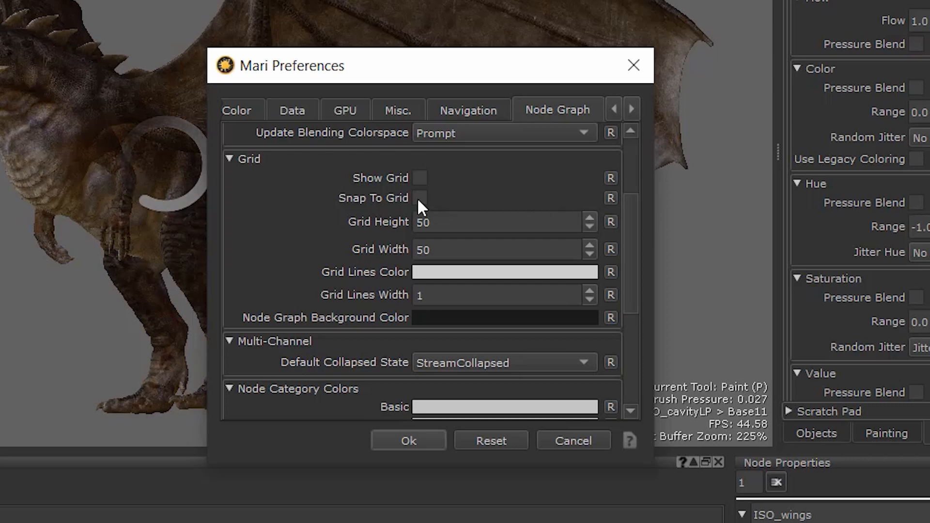
left_click(420, 198)
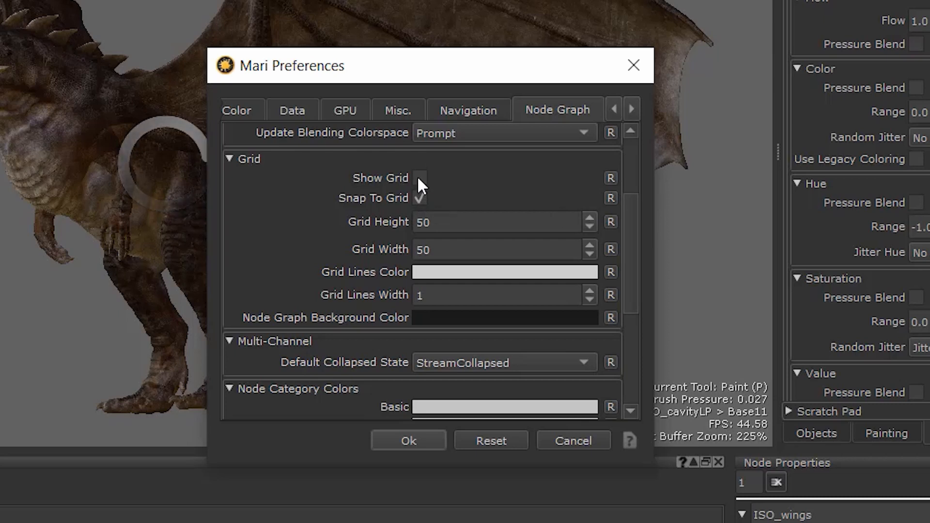
left_click(419, 178)
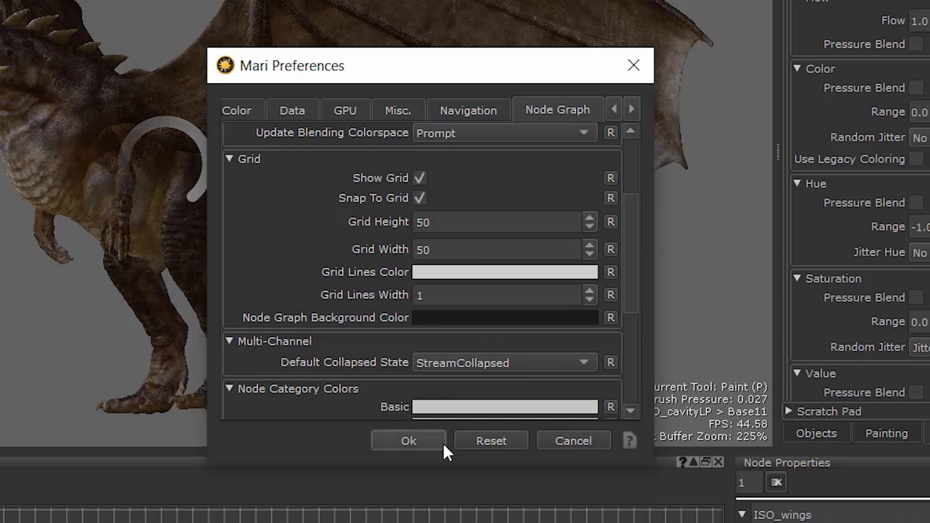
left_click(408, 441)
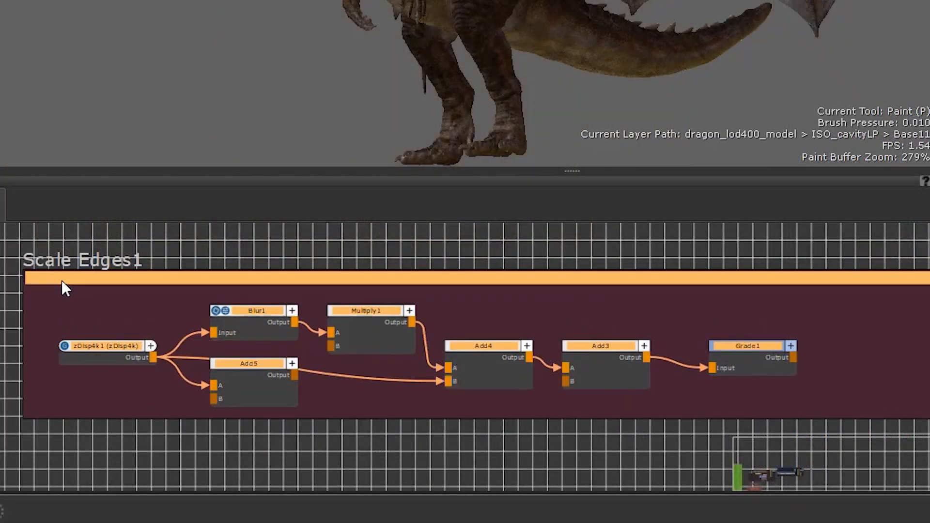
left_click(116, 328)
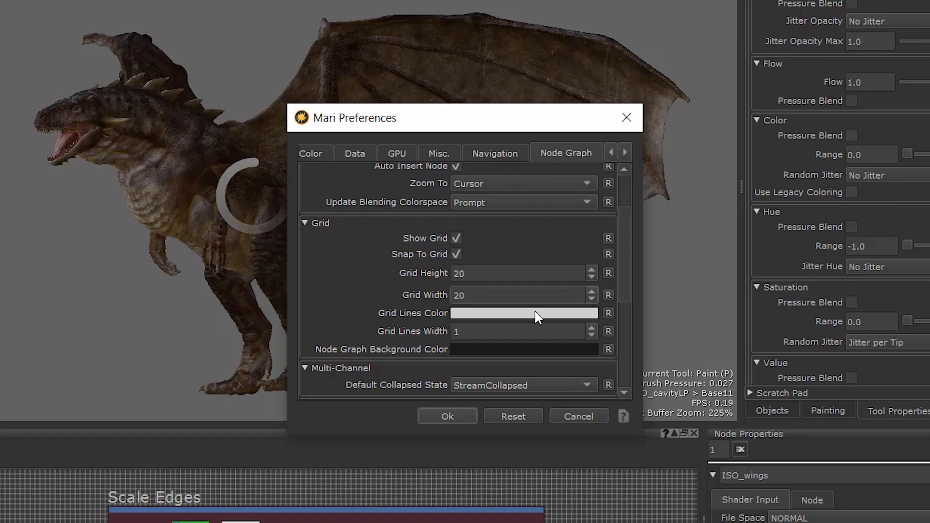
- Set the grid lines colour to green and apply the 20 grid size
left_click(523, 312)
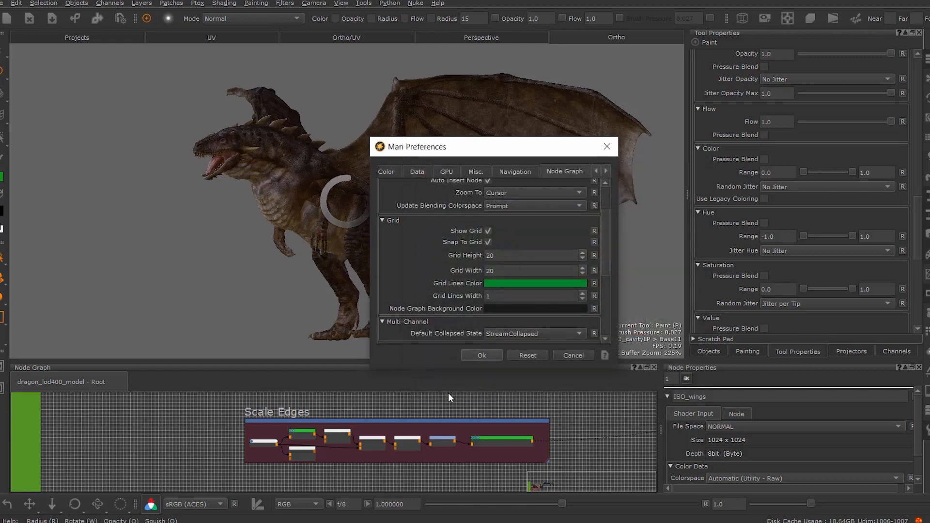
left_click(481, 355)
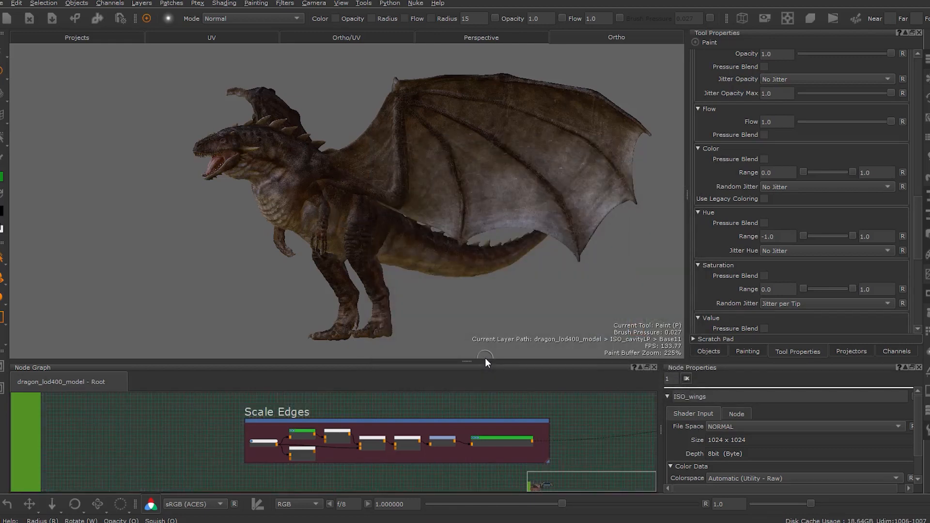